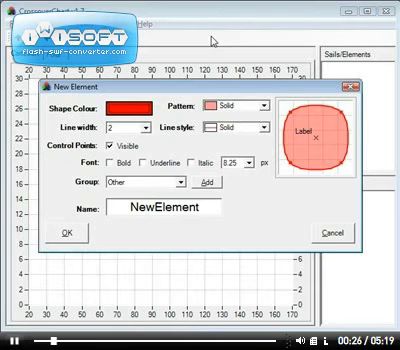
# Step: Give the new element a green shape colour and the name Sail1
pyautogui.click(150, 81)
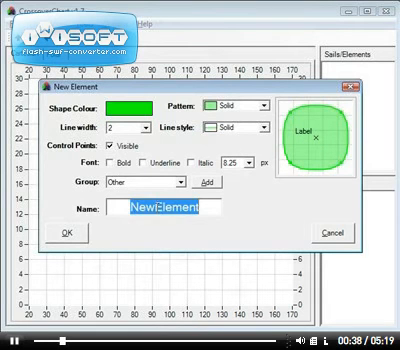
pyautogui.write('Sail1')
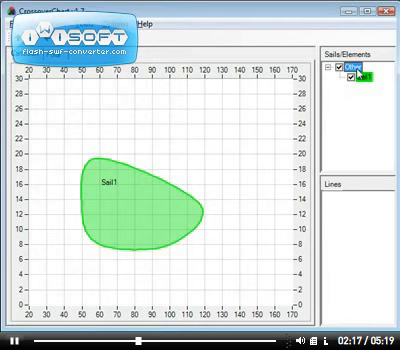
# Step: Rename the Other group to Sails via its context menu
pyautogui.rightClick(350, 62)
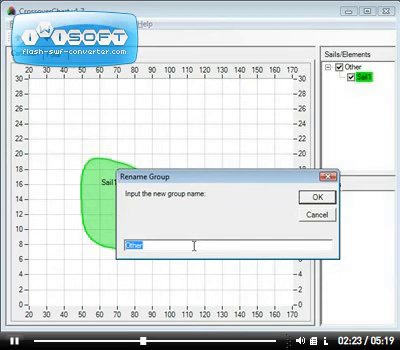
pyautogui.write('Sails')
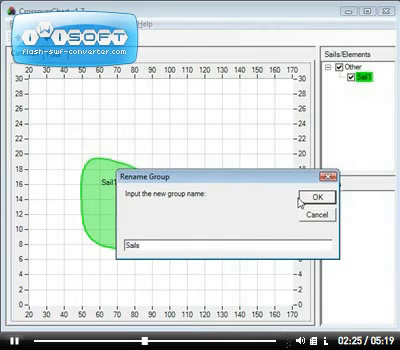
pyautogui.click(299, 191)
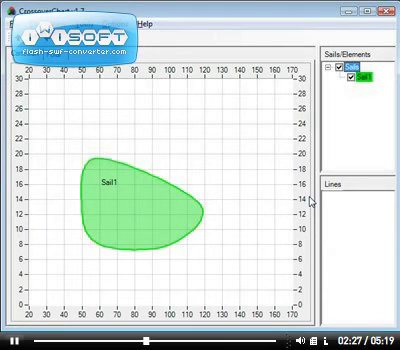
pyautogui.moveTo(305, 197)
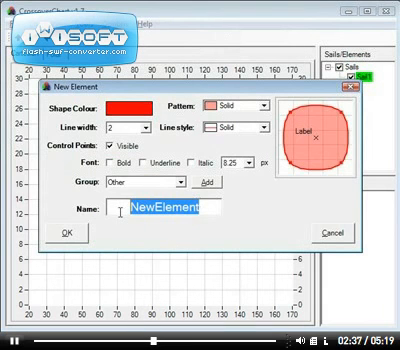
# Step: Type 'Sail' as the name of the new red element in the Sails group
pyautogui.write('Sail')
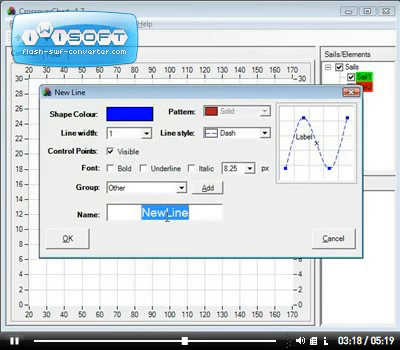
# Step: Enter Reef1 as the name of the new blue line
pyautogui.write('Reef1')
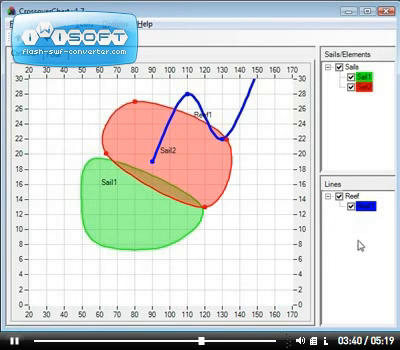
pyautogui.moveTo(363, 245)
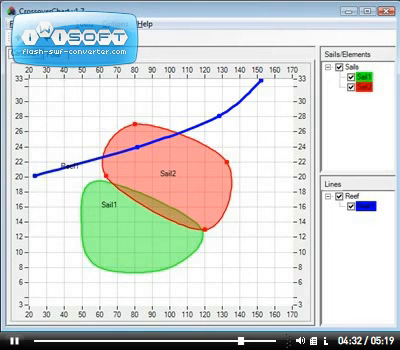
pyautogui.click(15, 25)
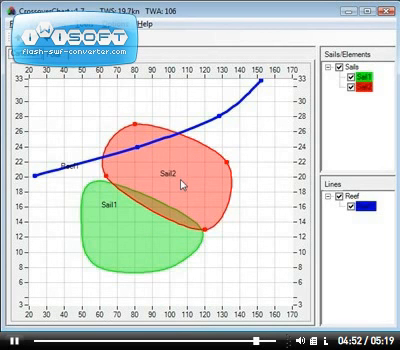
# Step: Choose Save Element from the Sail2 shape's context menu
pyautogui.rightClick(178, 178)
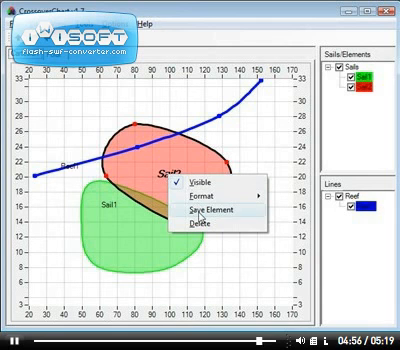
pyautogui.click(208, 213)
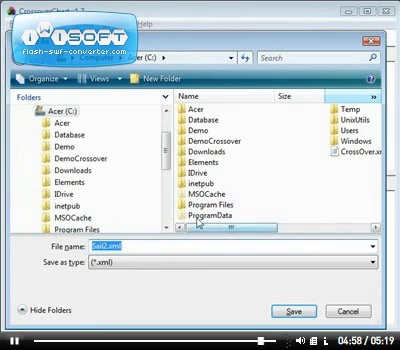